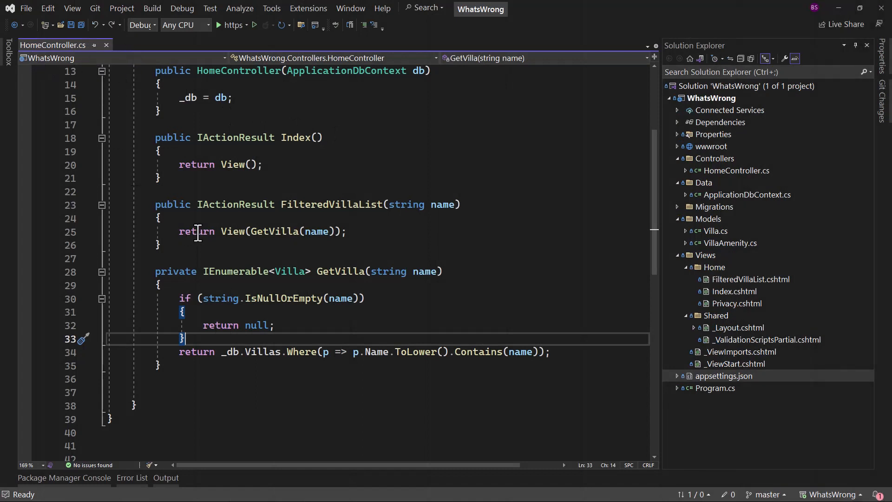
# Review the FilteredVillaList and GetVilla methods, then view FilteredVillaList.cshtml with its Model.Count() and villa loop
pyautogui.moveTo(155, 205); pyautogui.dragTo(161, 245)
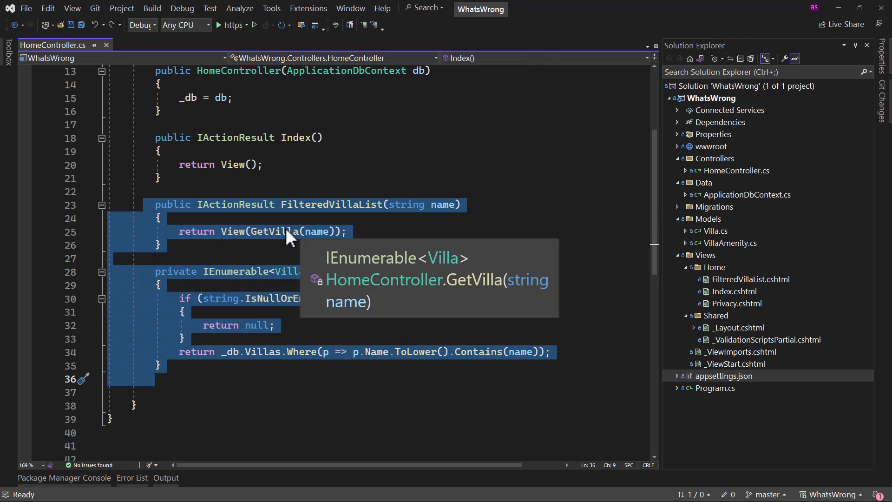
pyautogui.moveTo(468, 258)
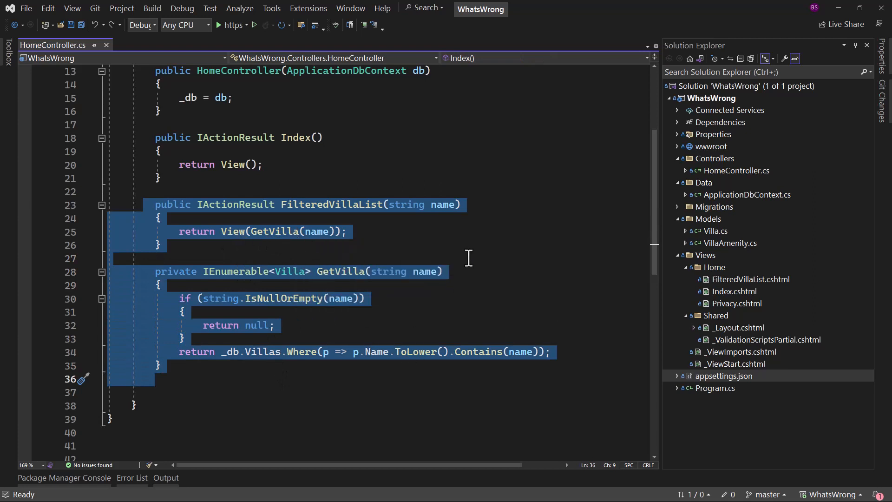
pyautogui.click(182, 312)
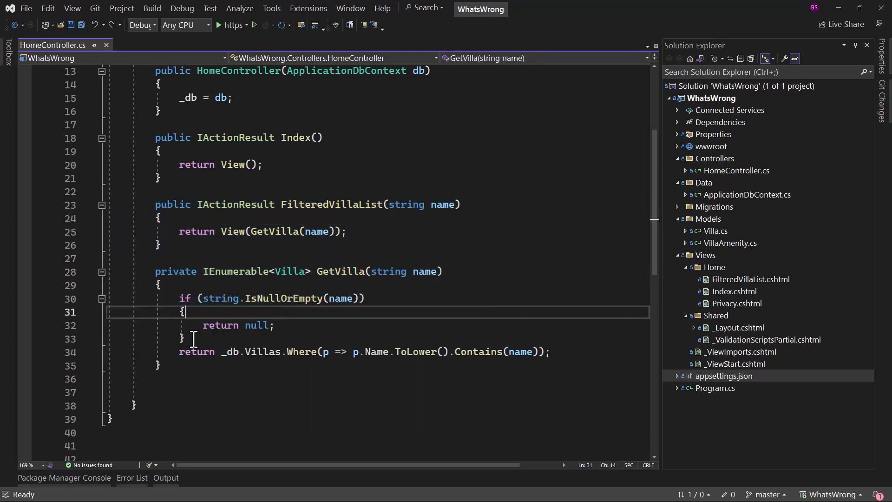
pyautogui.doubleClick(195, 352)
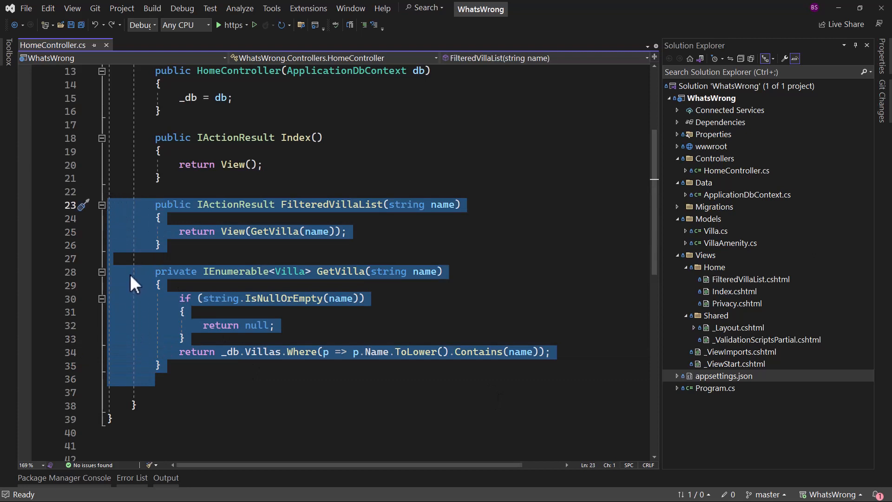
pyautogui.moveTo(127, 262)
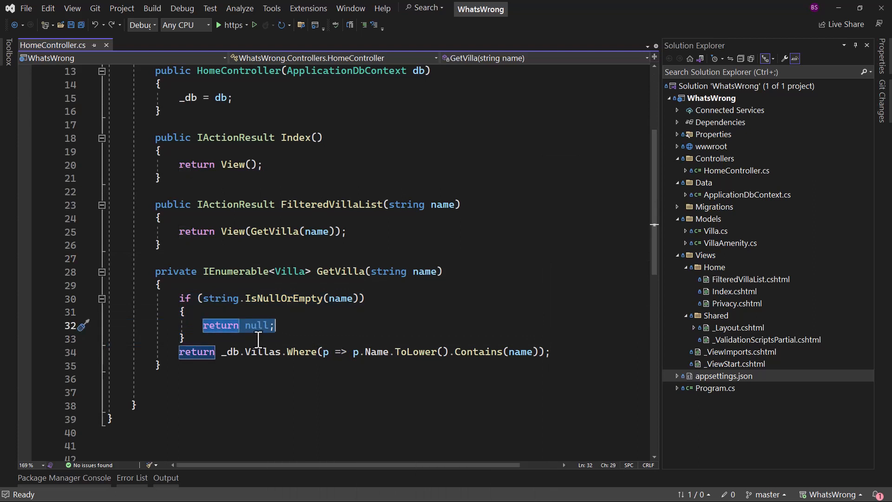
pyautogui.moveTo(332, 205)
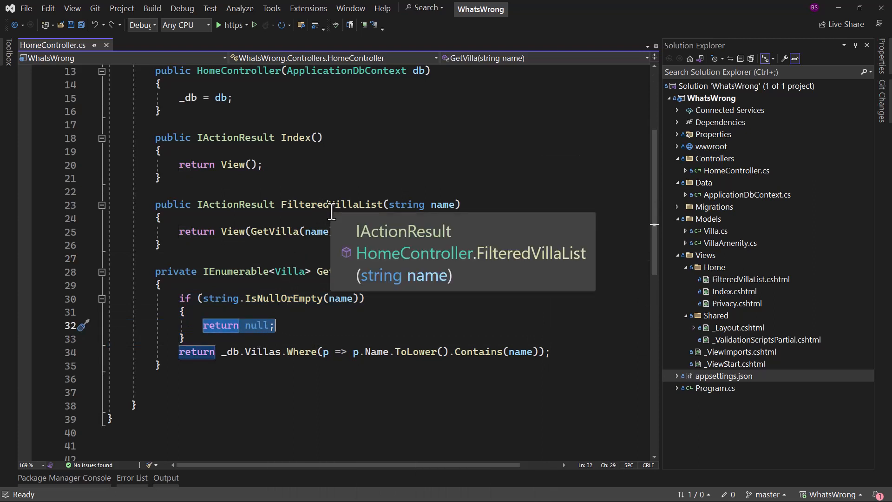
pyautogui.click(54, 45)
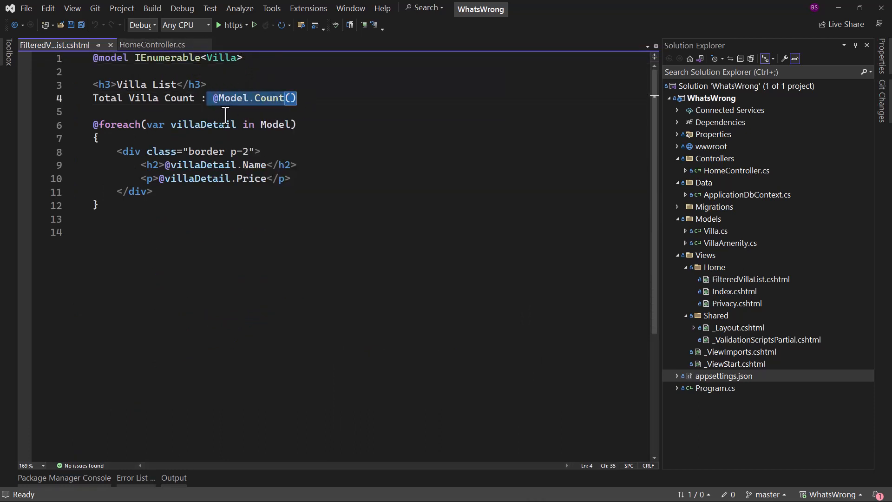
# Return to HomeController.cs and start the WhatsWrong app via the https profile
pyautogui.click(151, 45)
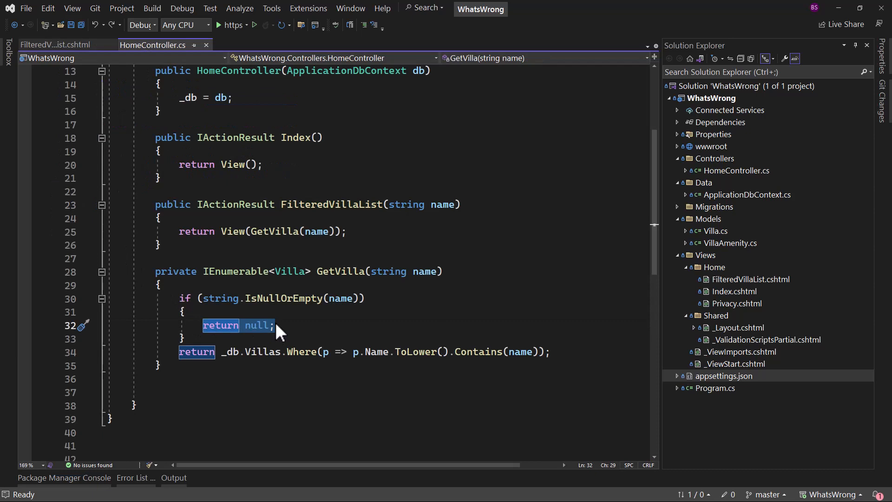
pyautogui.click(218, 24)
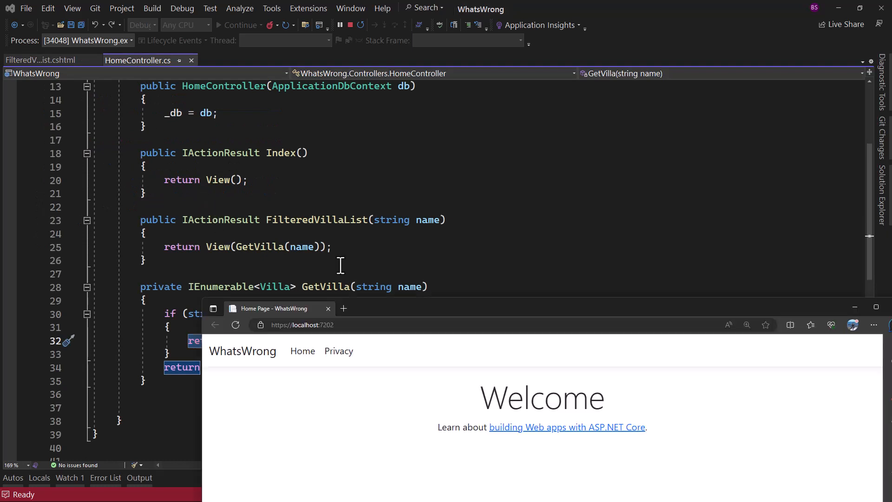
# Load home/FilteredVillaList?name= with an empty name after seeing the two pool villas
pyautogui.click(301, 325)
pyautogui.write('home/FilteredVillaList?name=pool')
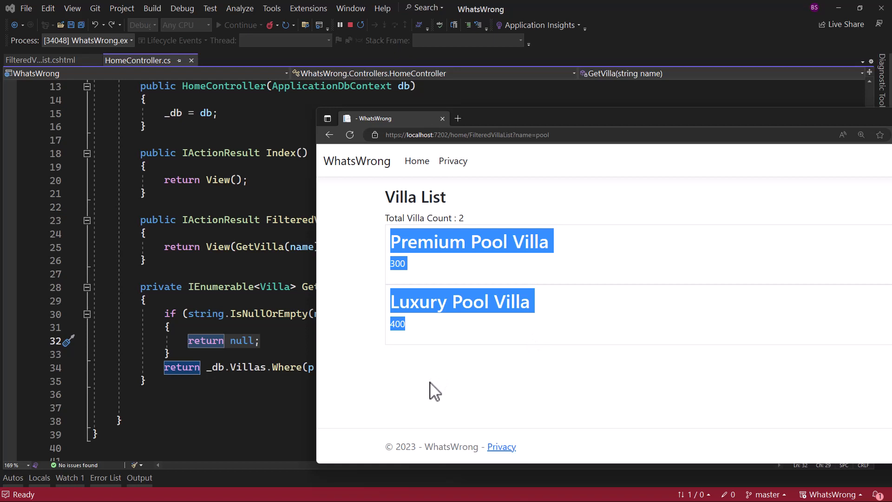
pyautogui.click(467, 135)
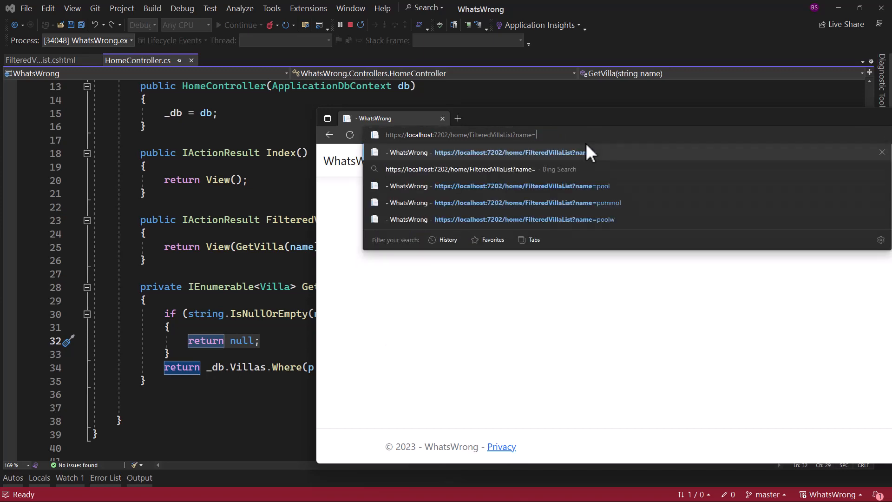
pyautogui.press('enter')
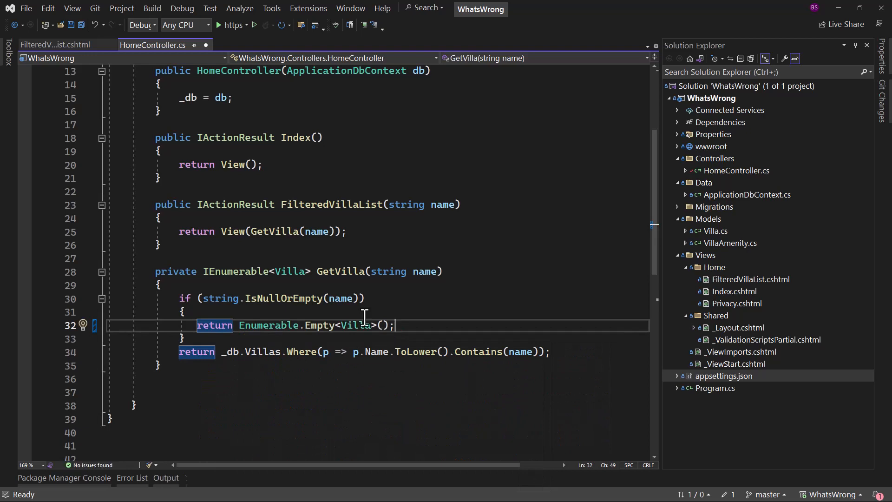
# Rerun the app with GetVilla returning Enumerable.Empty<Villa>() instead of null
pyautogui.click(230, 24)
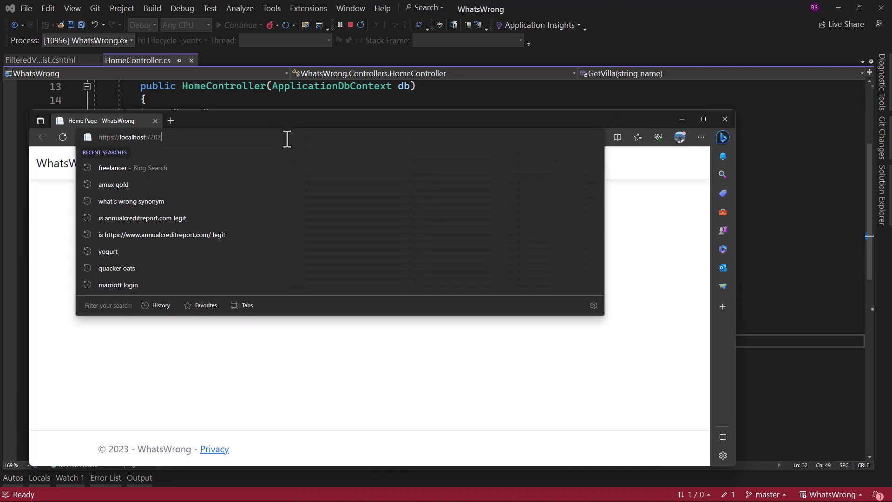
# Navigate to localhost home/FilteredVillaList?name= with an empty name
pyautogui.write('home/FilteredVillaList?name=')
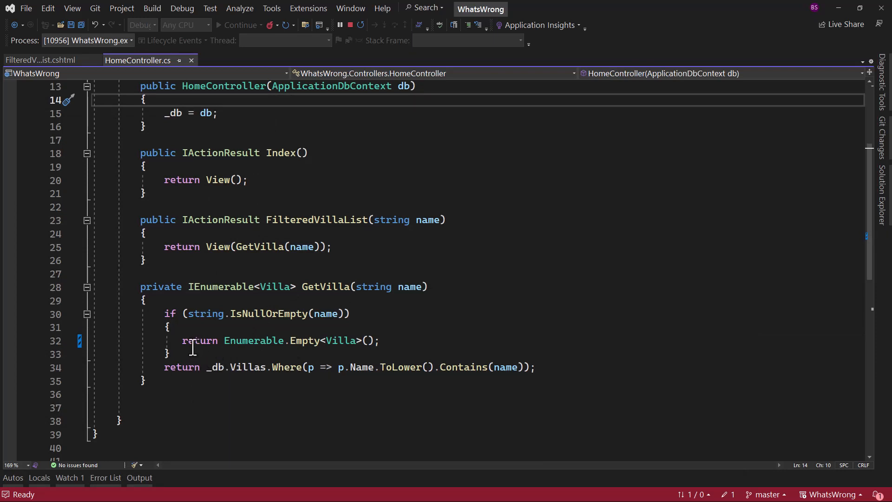
pyautogui.moveTo(399, 367)
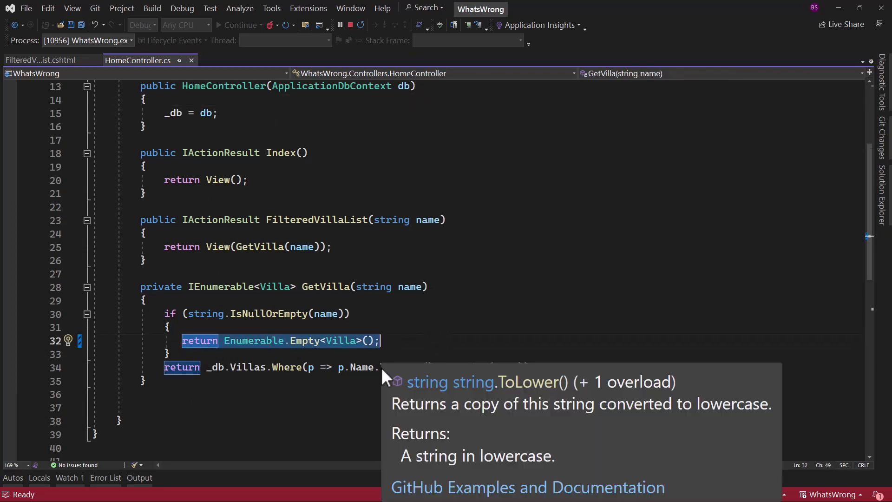